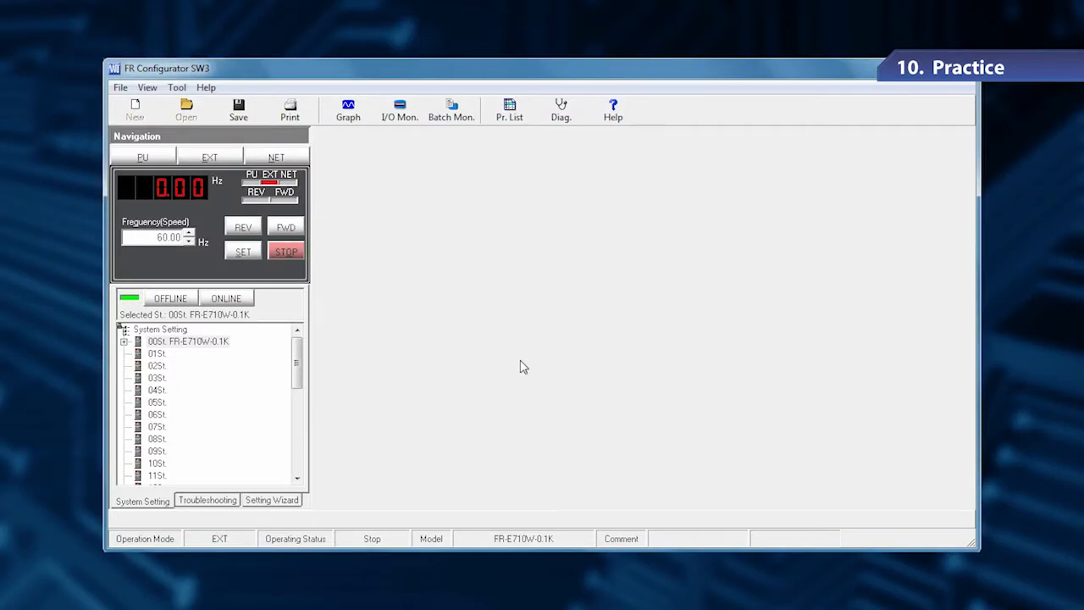
- Open the Pr. List for the FR-E710W-0.1K inverter, showing All Parameter List
left_click(142, 157)
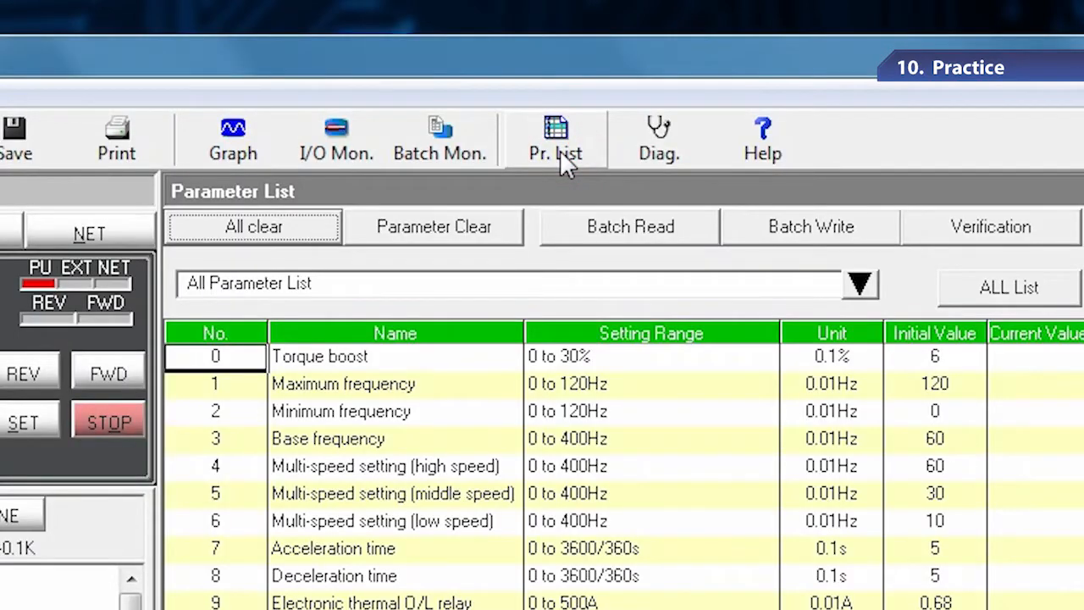
- Batch-read all current values from the inverter, e.g. parameter 9 reads 0.63
left_click(630, 227)
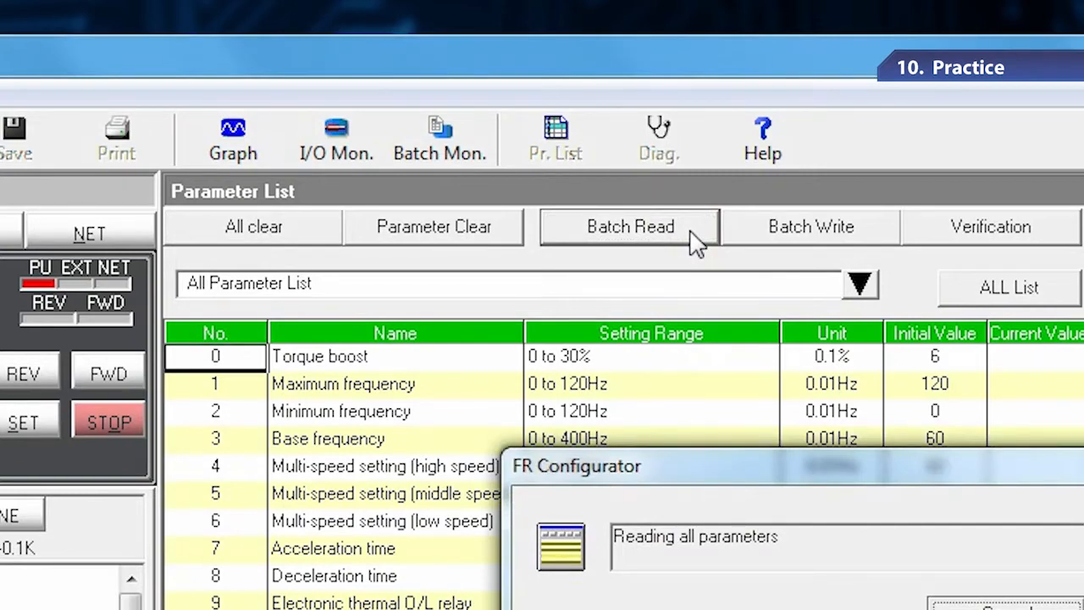
left_click(631, 226)
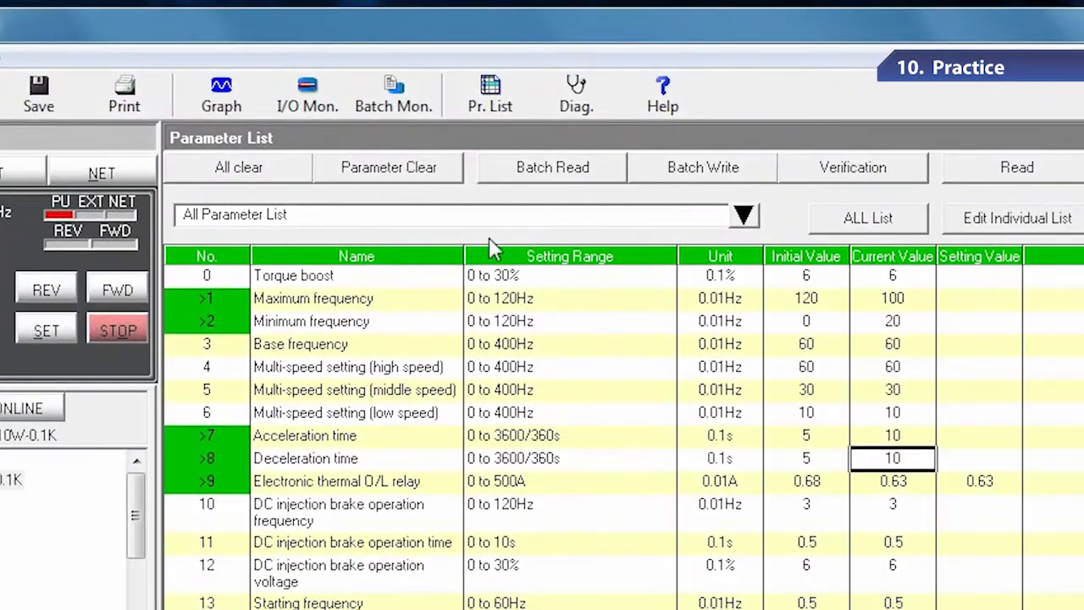
- All-clear the inverter parameters, reread initial values like 120 for Pr. 1, then select Maximum frequency
left_click(238, 167)
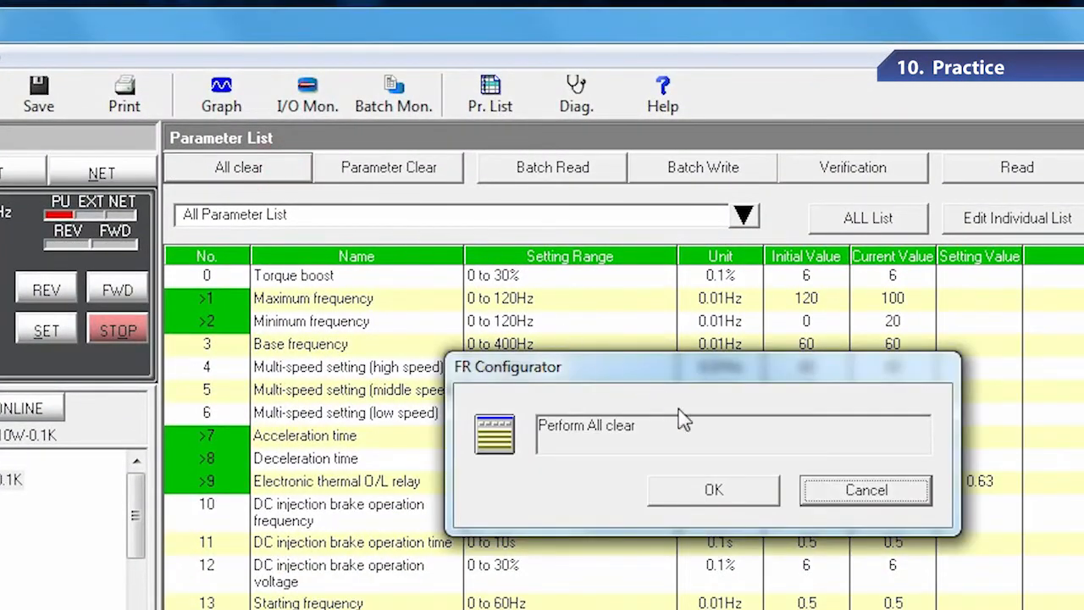
left_click(713, 490)
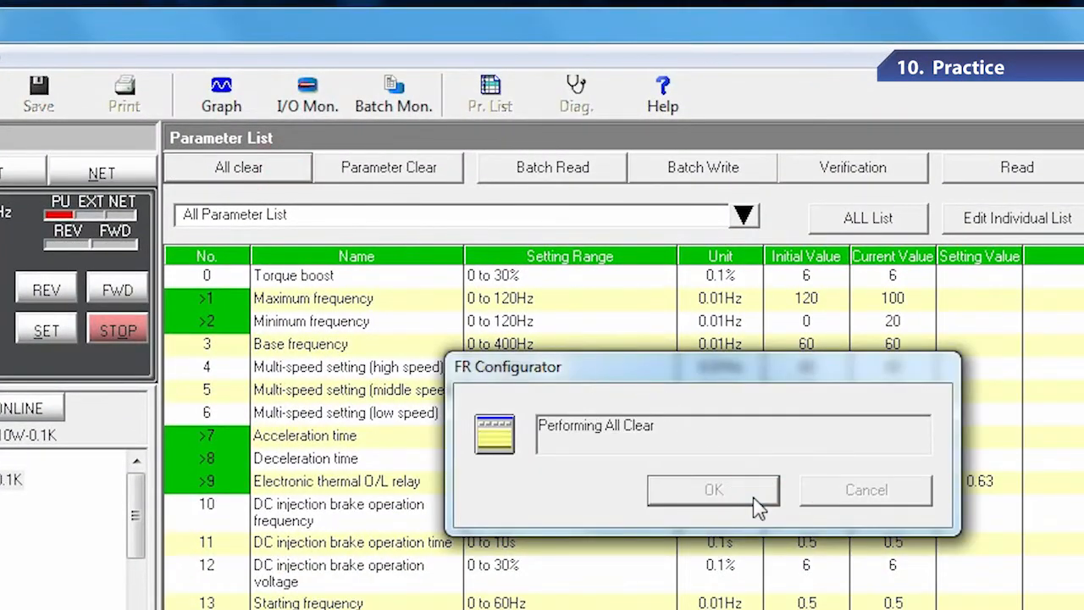
left_click(713, 489)
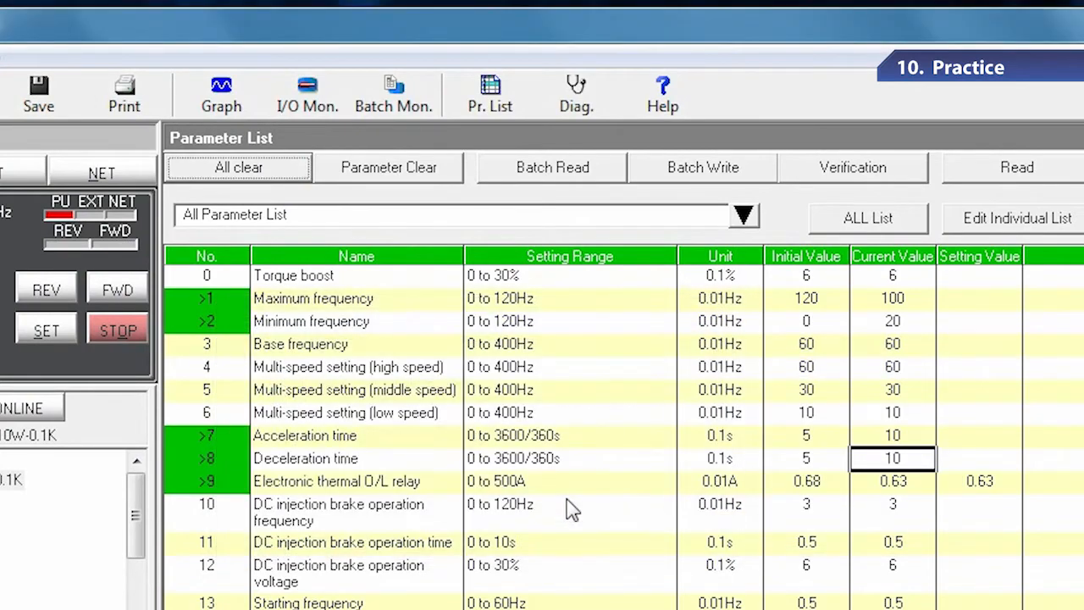
left_click(551, 167)
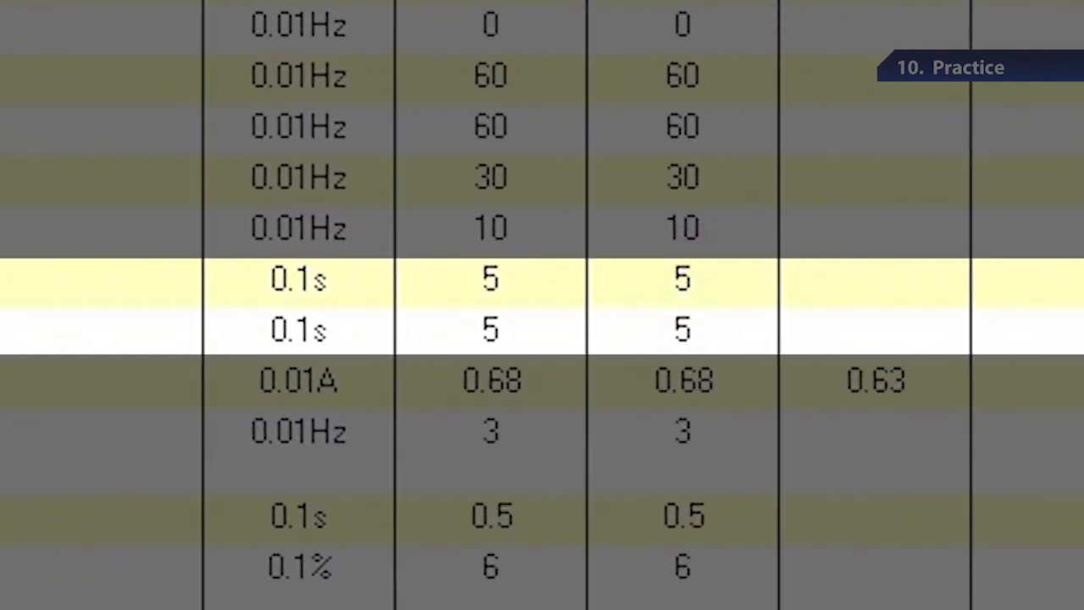
left_click(682, 330)
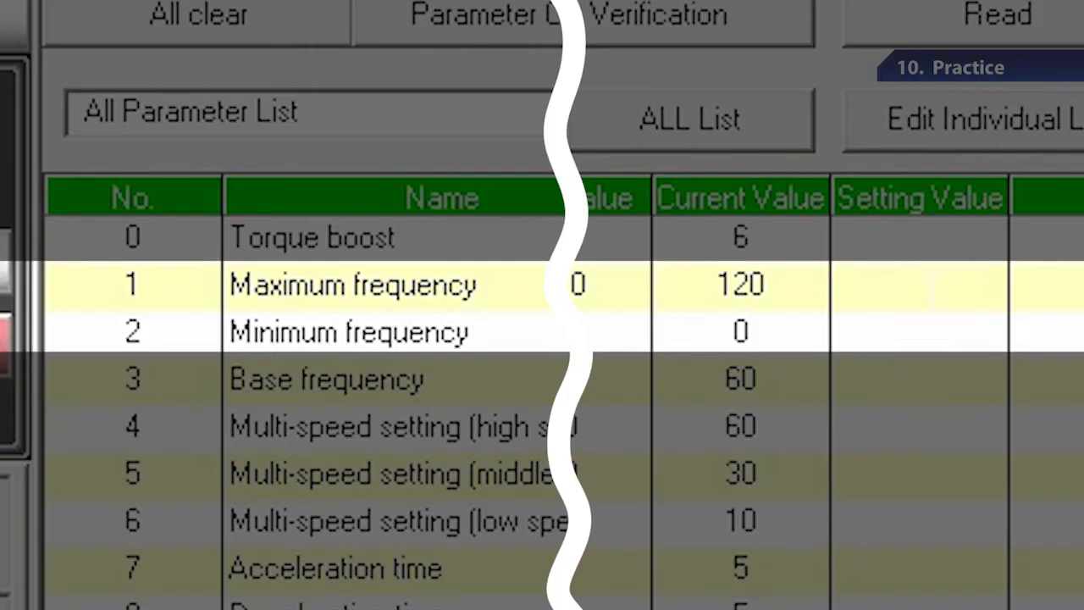
- Enter setting values 100 for Pr. 1 Maximum frequency and 20 for Pr. 2
type("100")
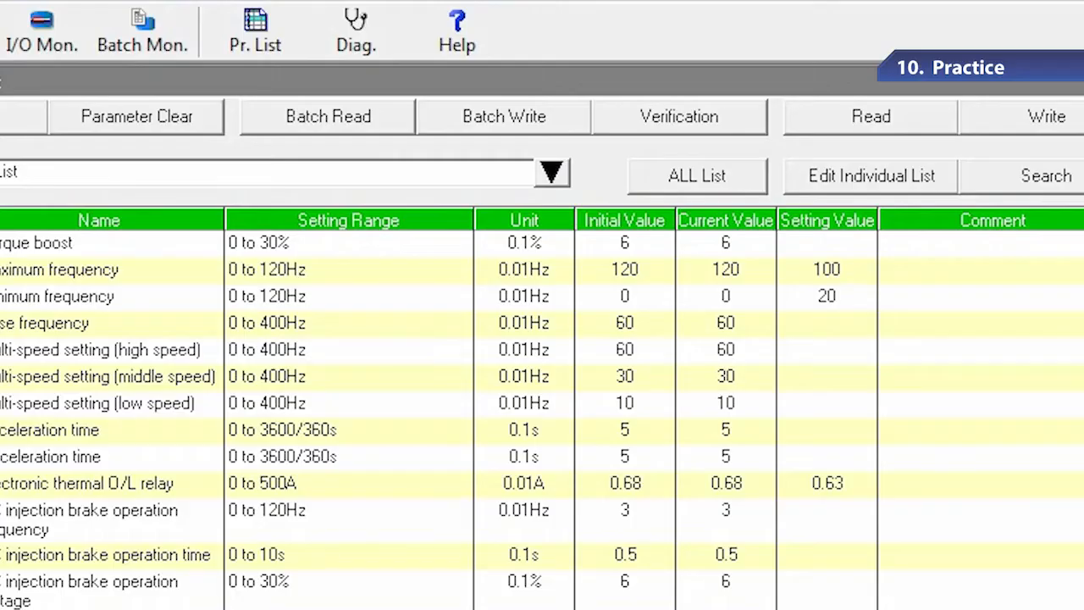
mouse_move(582, 136)
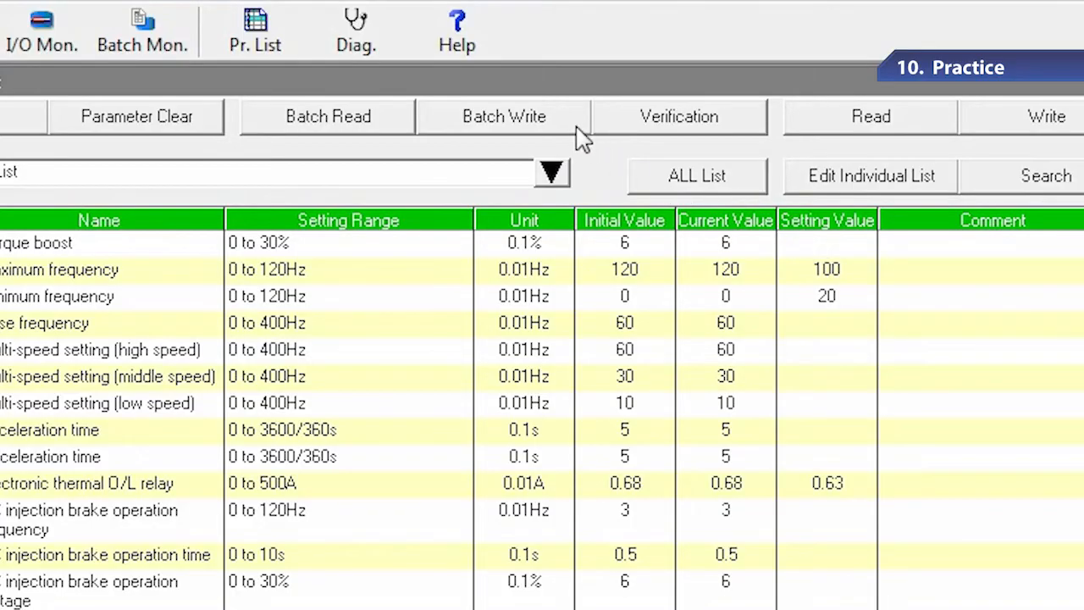
- Batch-write the 100 Hz and 20 Hz settings and accept rereading all parameters
left_click(504, 116)
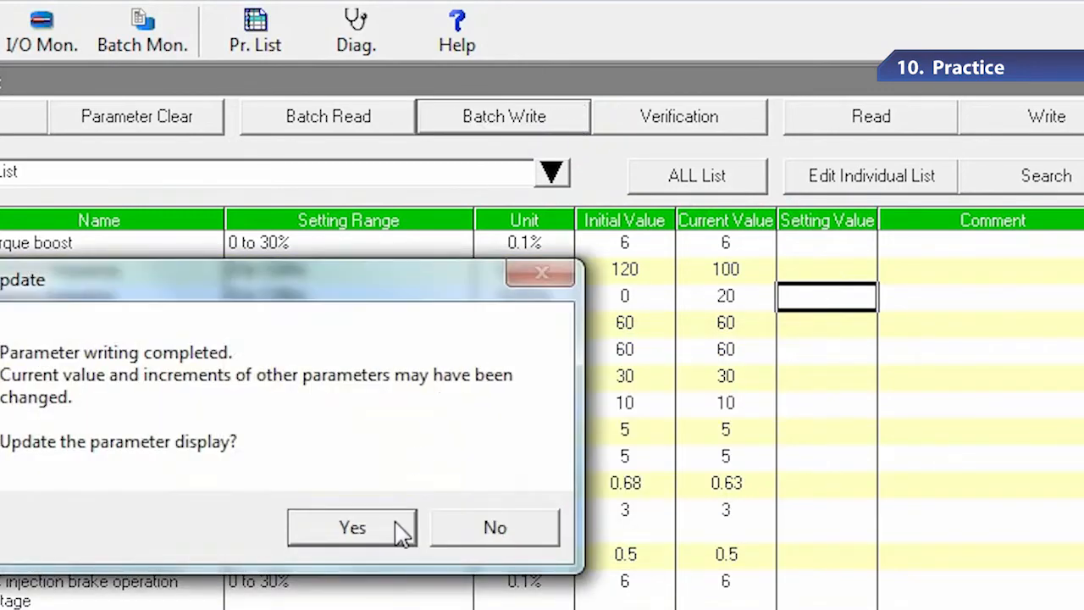
left_click(352, 527)
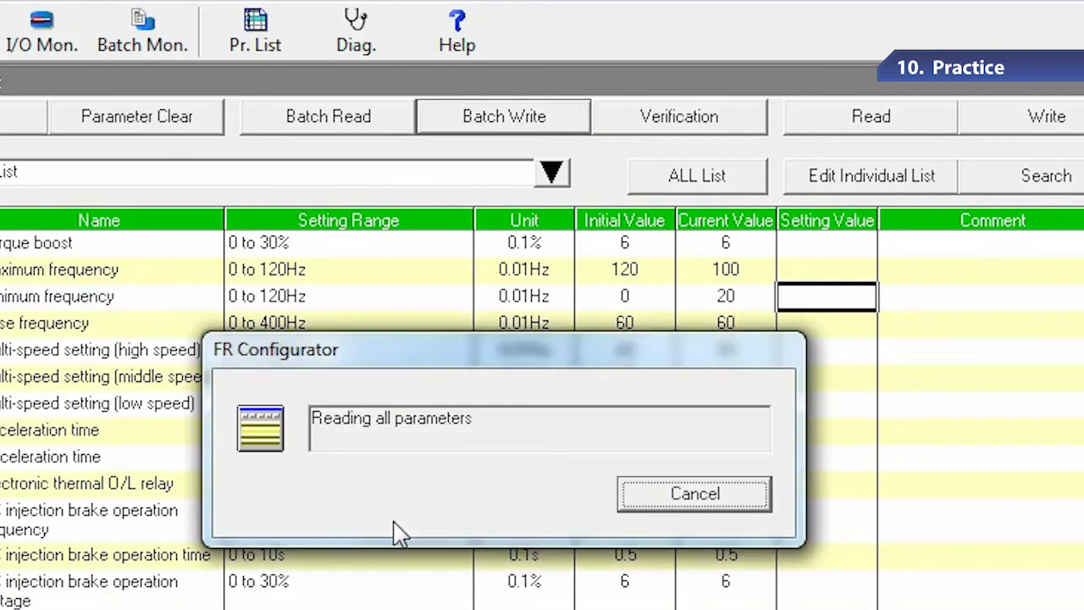